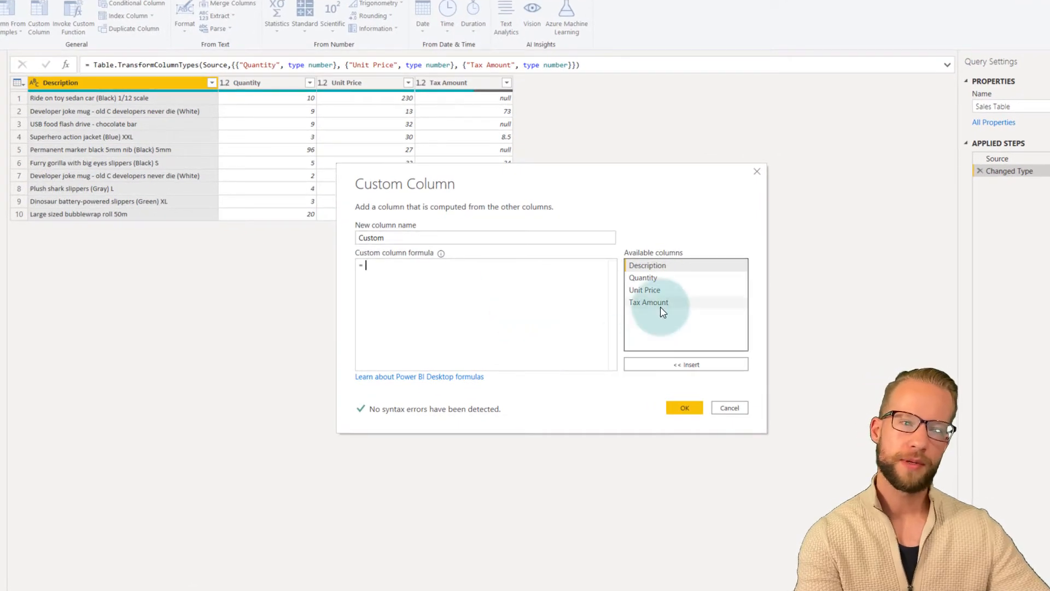
Step: Create a Custom column with the formula [Tax Amount] < 10
double_click(648, 302)
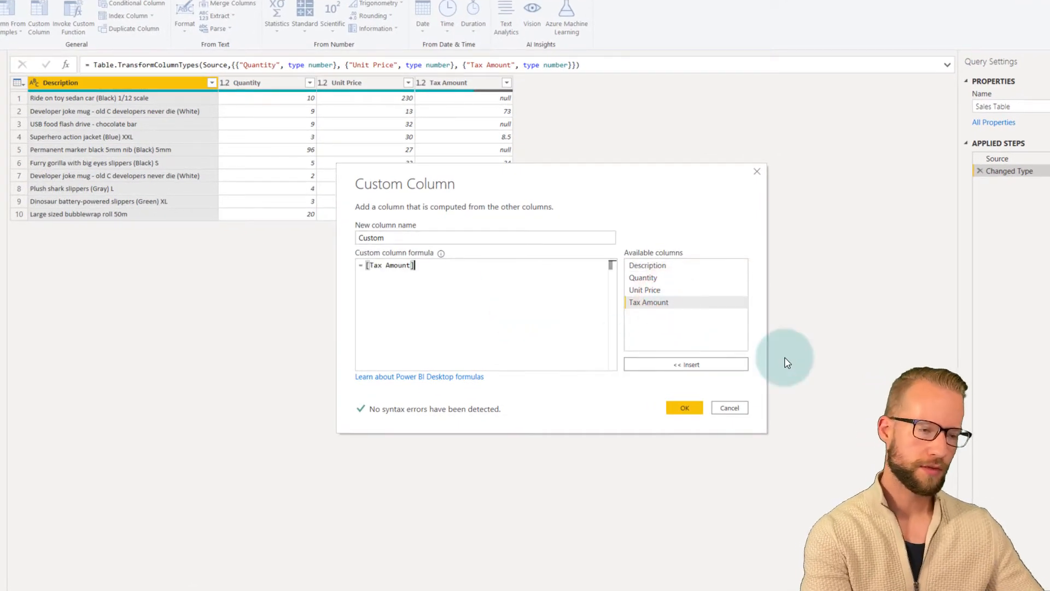
type("< 10")
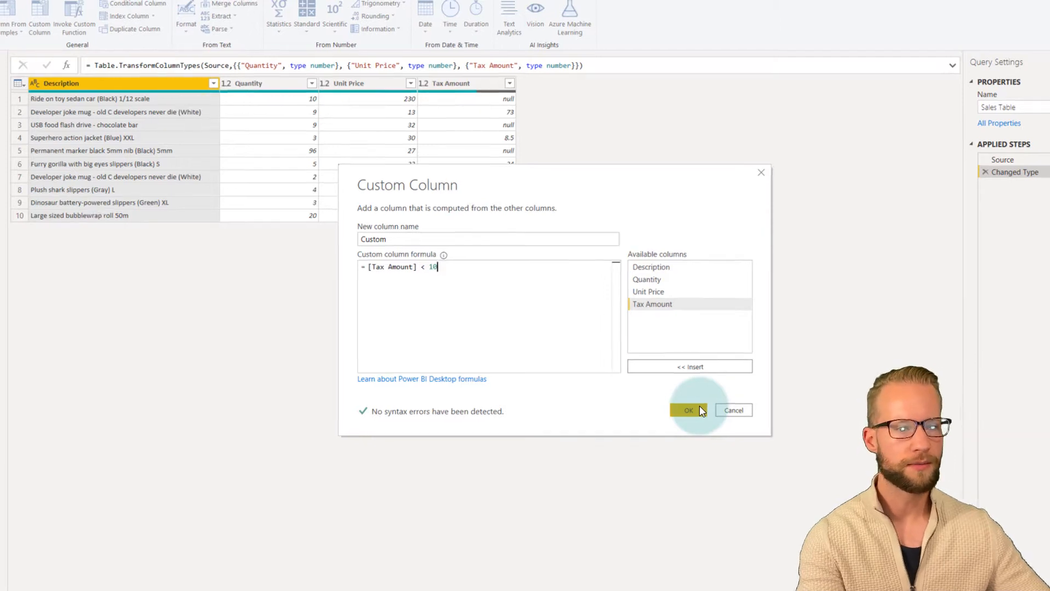
left_click(688, 410)
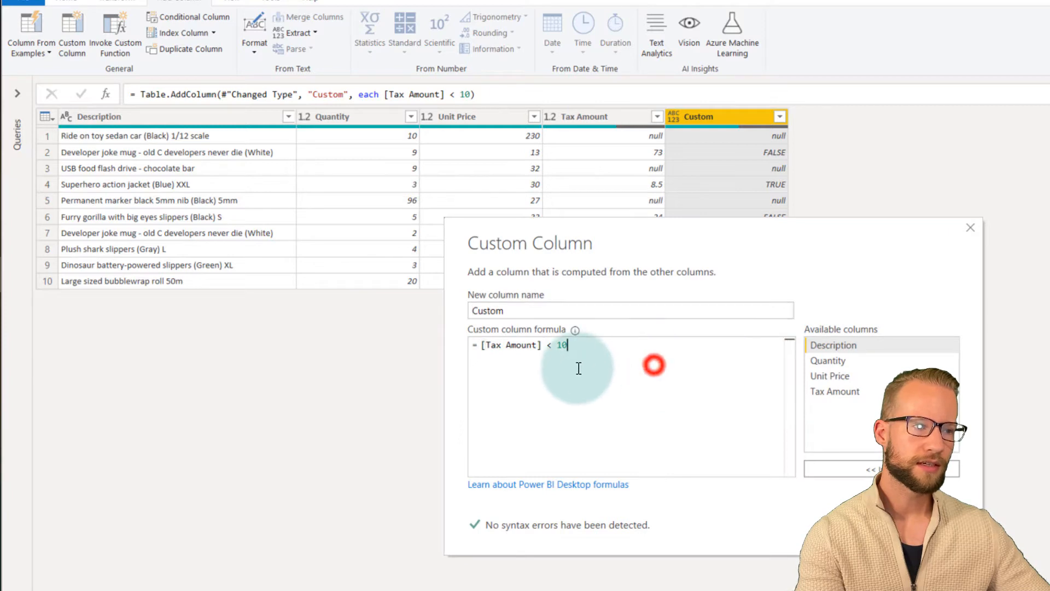
Step: Replace 10 with null so the formula reads [Tax Amount] < null
double_click(561, 344)
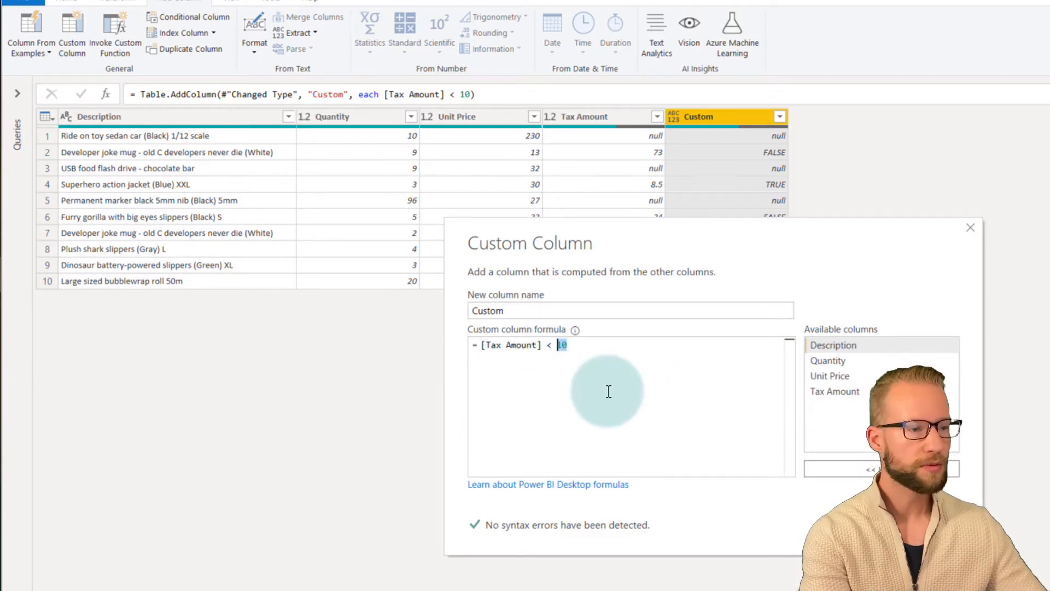
type("null")
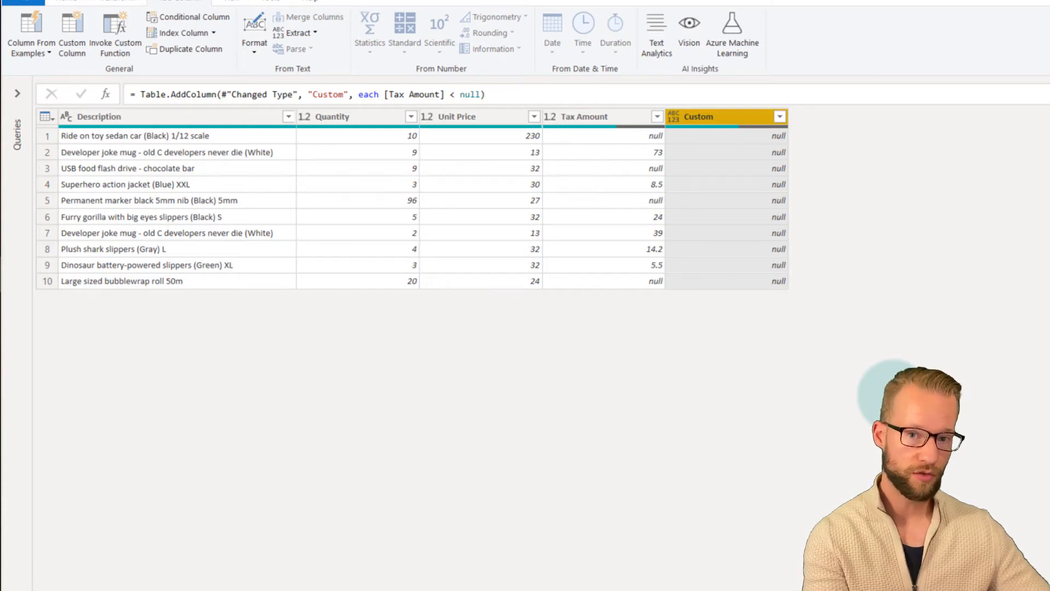
mouse_move(832, 316)
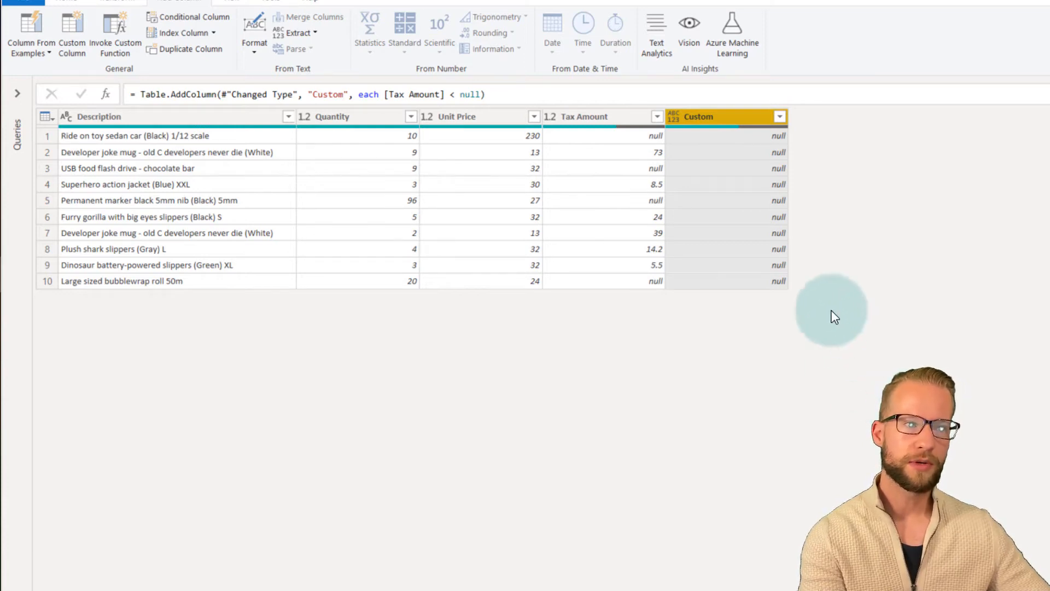
mouse_move(926, 164)
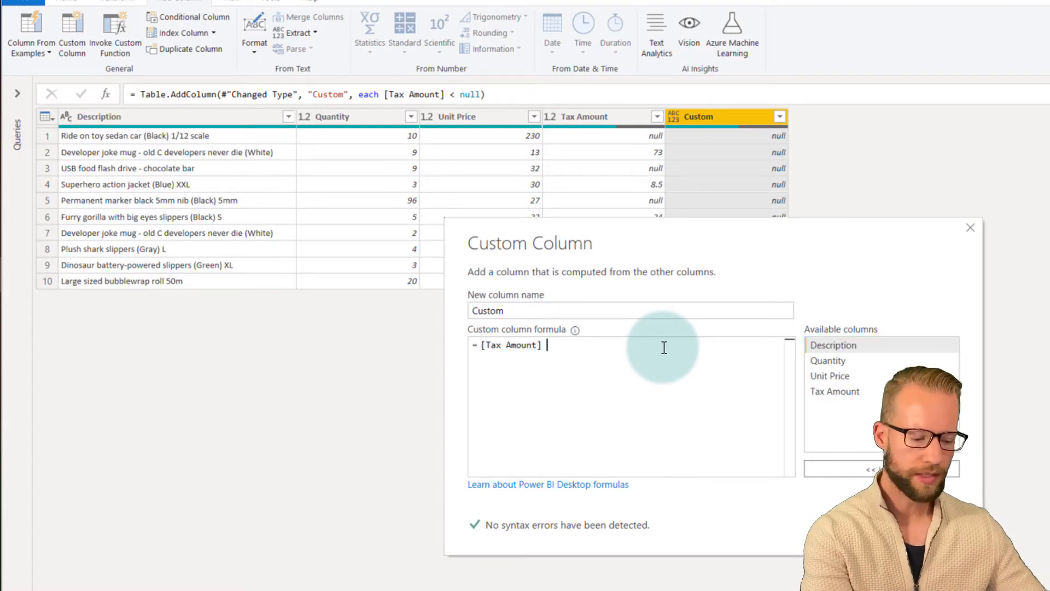
Step: Rewrite the Custom column formula as [Tax Amount] + 10
type("+")
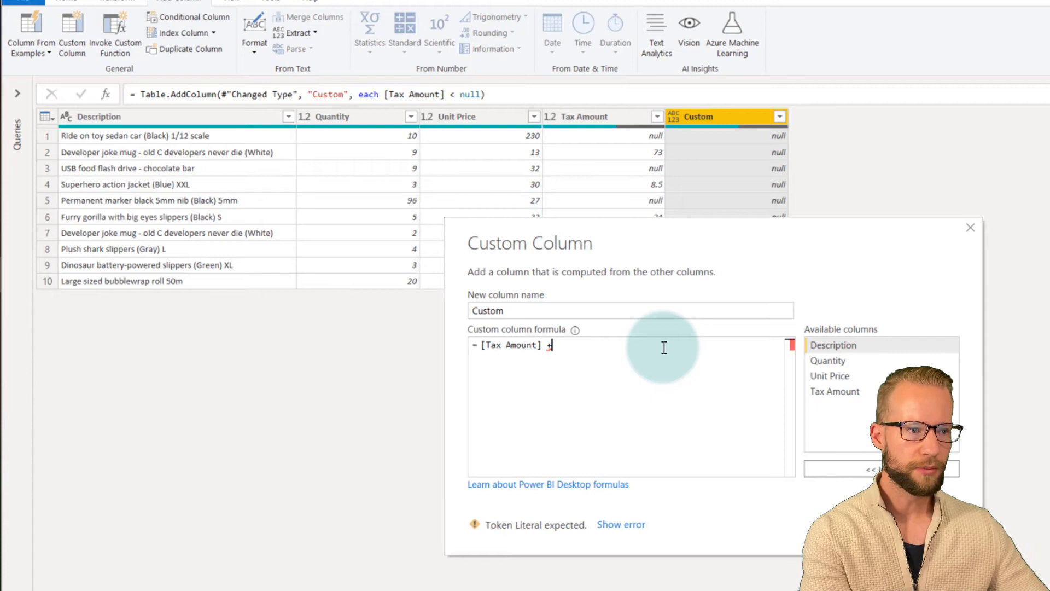
type("10")
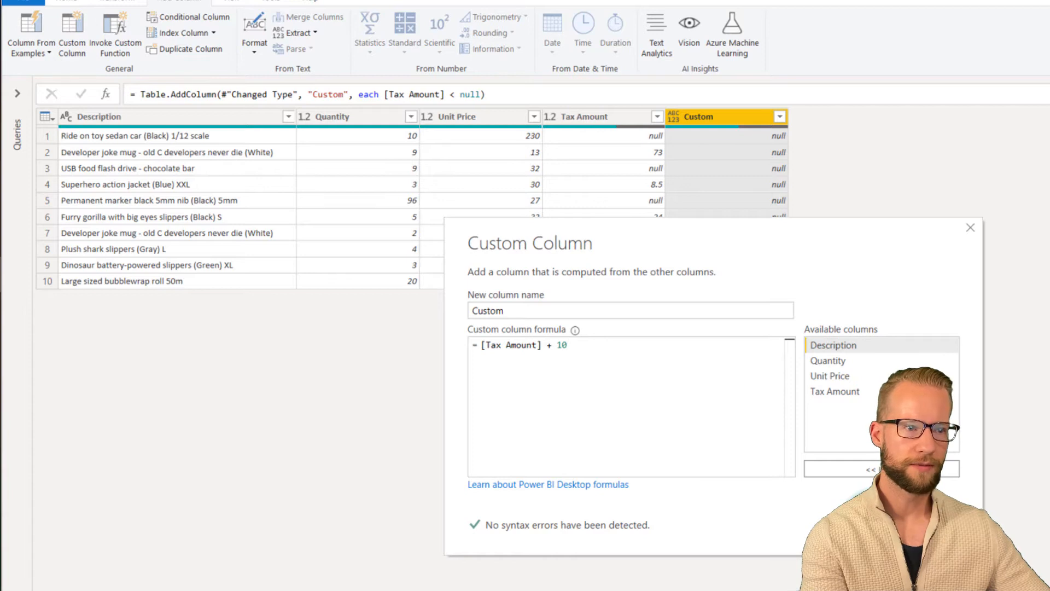
left_click(870, 467)
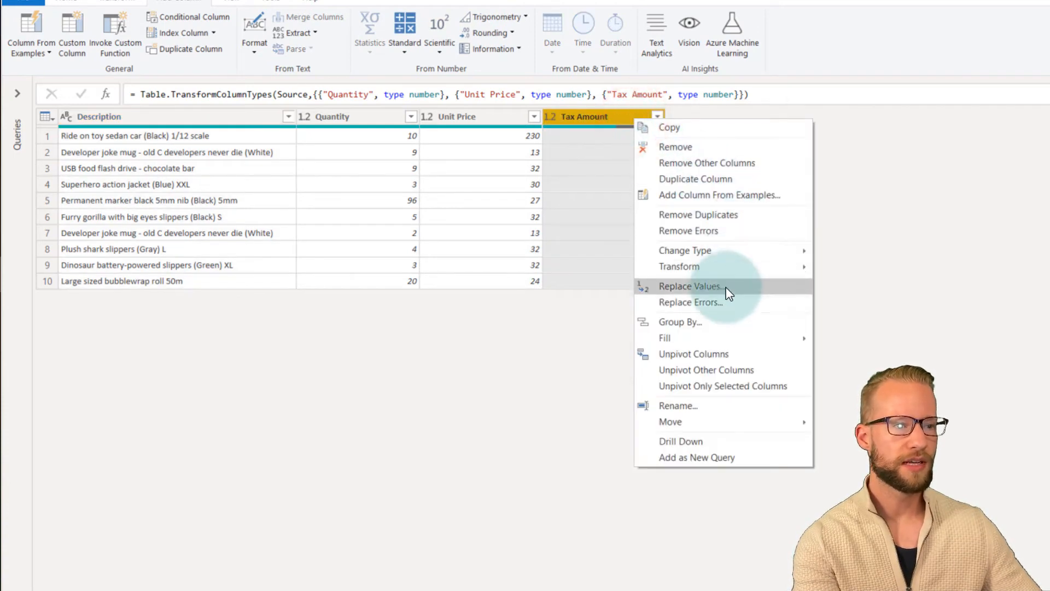
Step: Start a Replace Values on Tax Amount, entering null as the value to find
left_click(690, 286)
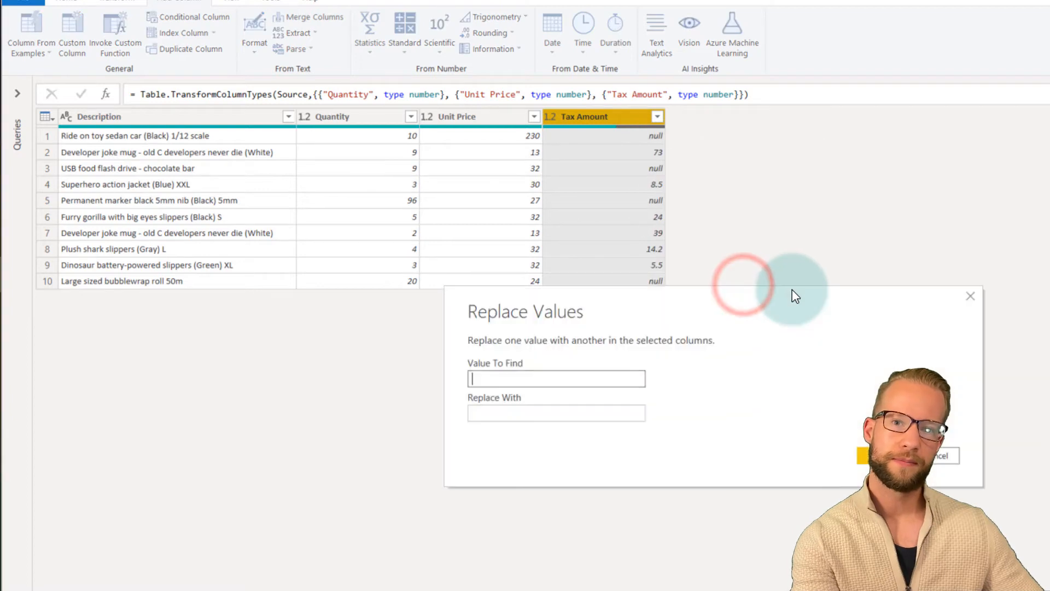
type("nul")
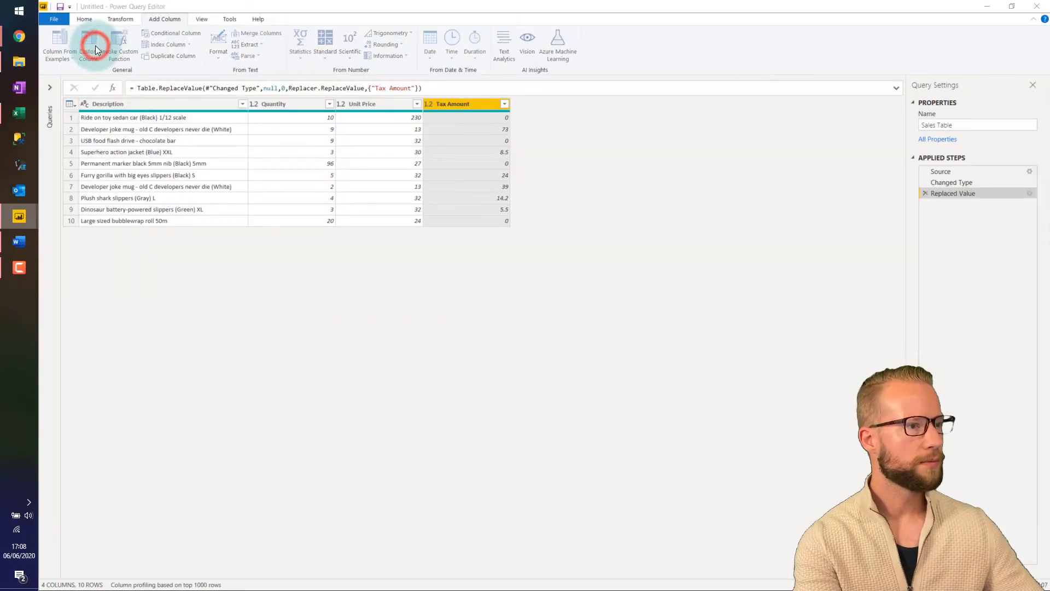
Step: Begin an Invoke Custom Function column named Custom on the zero-filled table
left_click(89, 47)
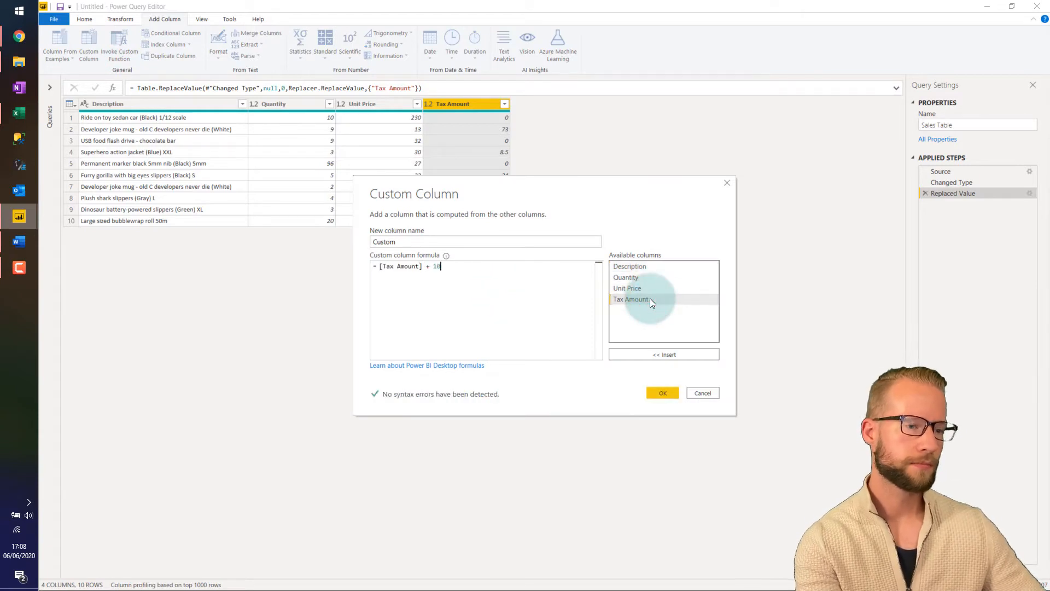
left_click(661, 392)
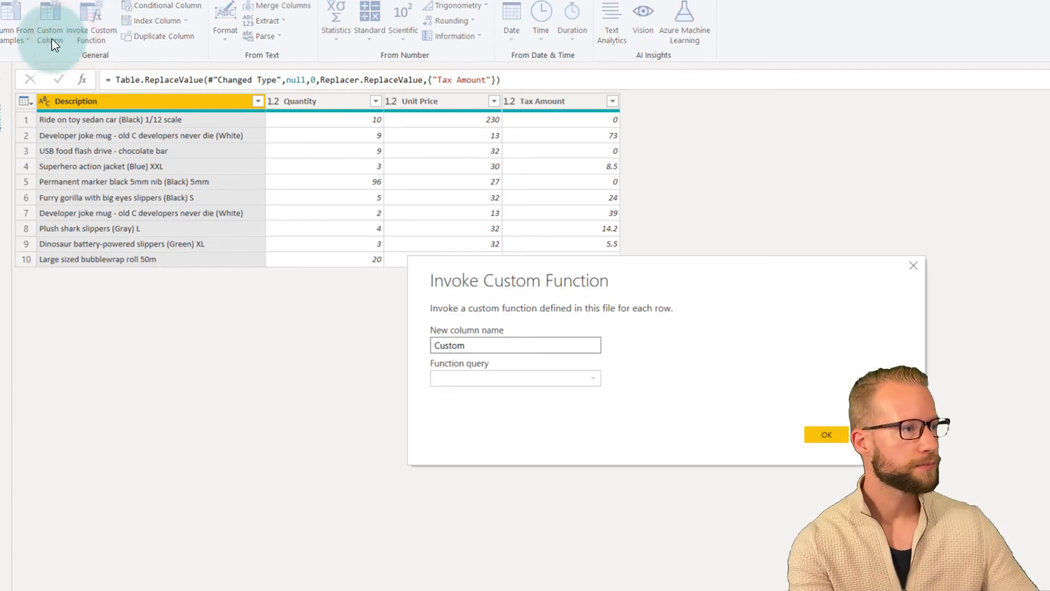
Step: Add a Custom column: if [Tax Amount] = null then 0 else [Tax Amount] + 10
left_click(50, 21)
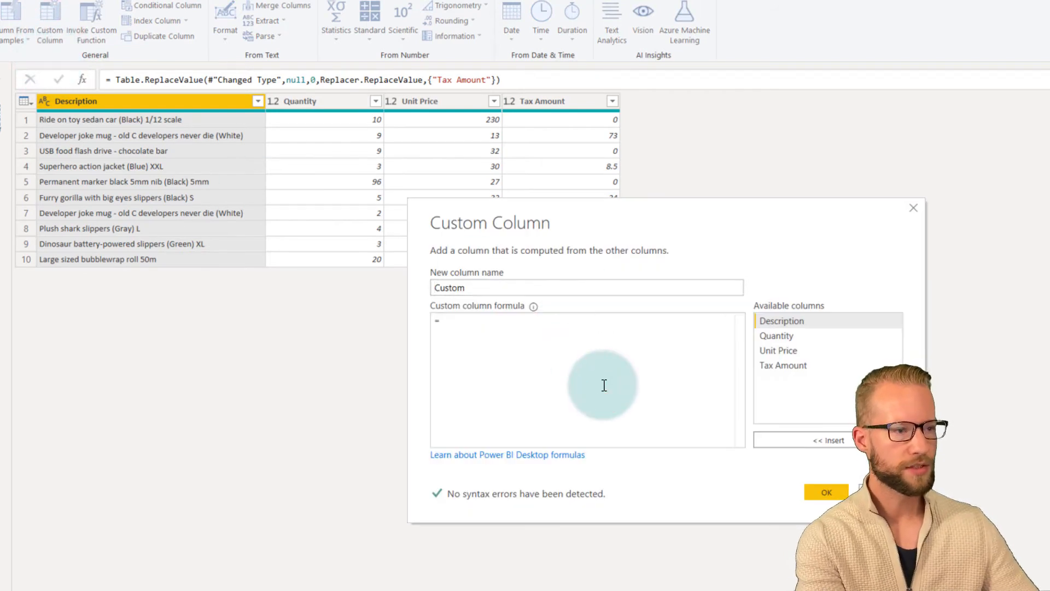
type("if")
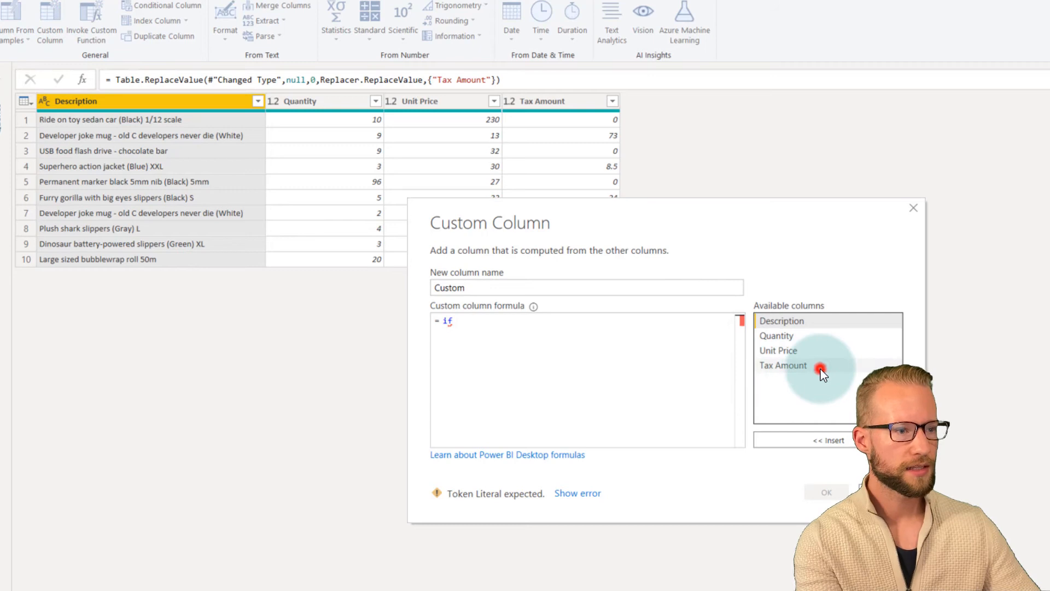
type("[Tax Amount] = null then 0 else")
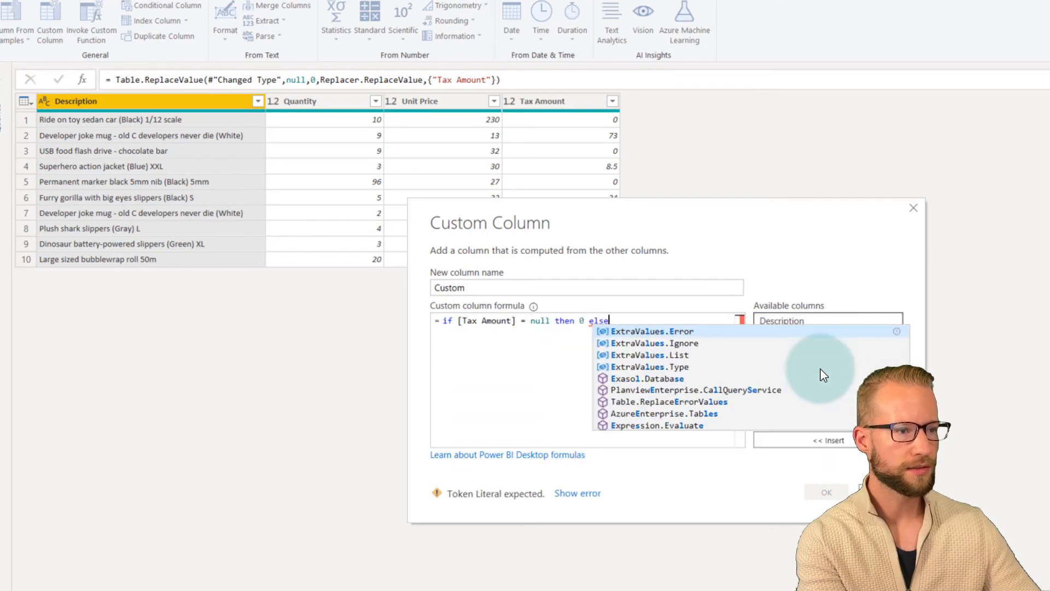
type("[Tax Amount")
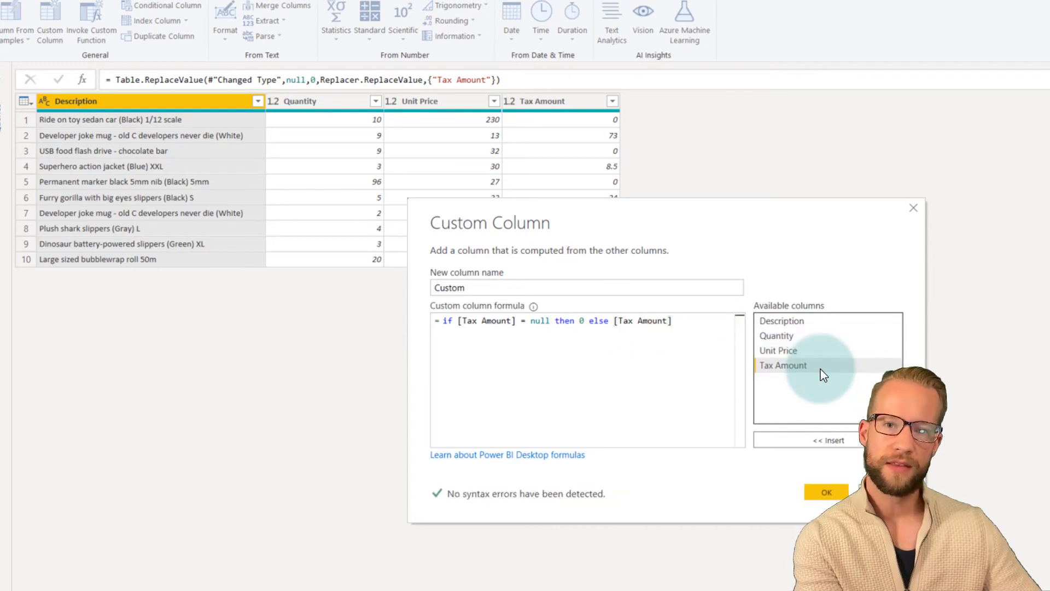
type("+ 10")
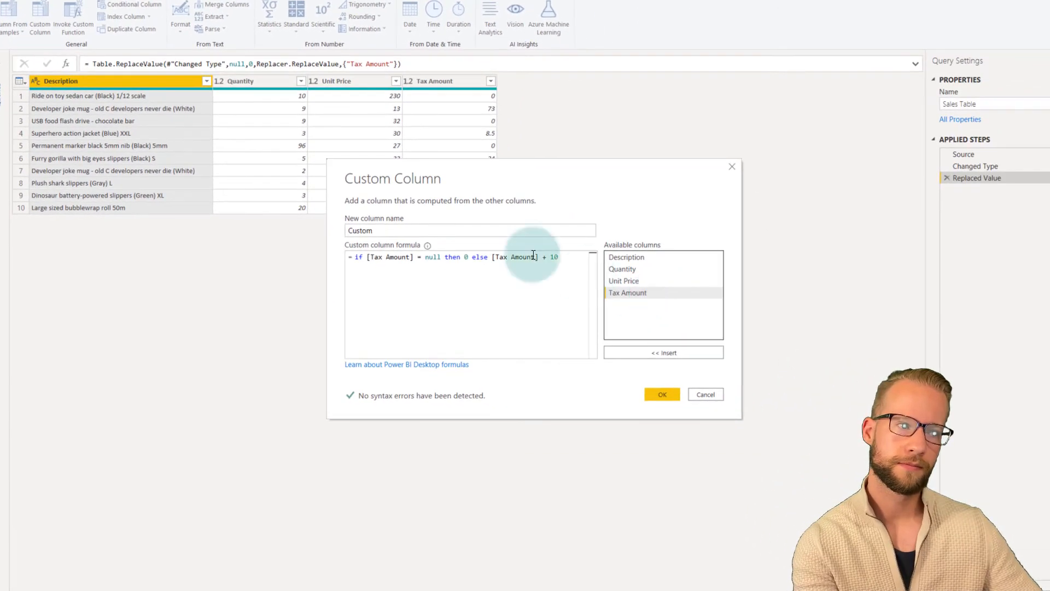
left_click(661, 394)
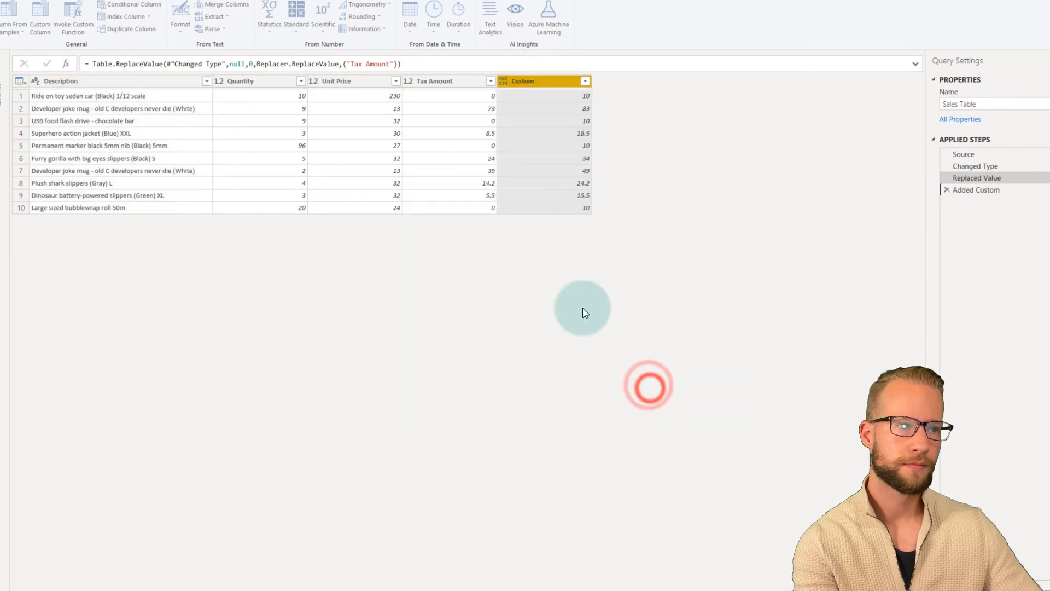
Step: Delete the Replaced Value step from the applied steps
left_click(946, 190)
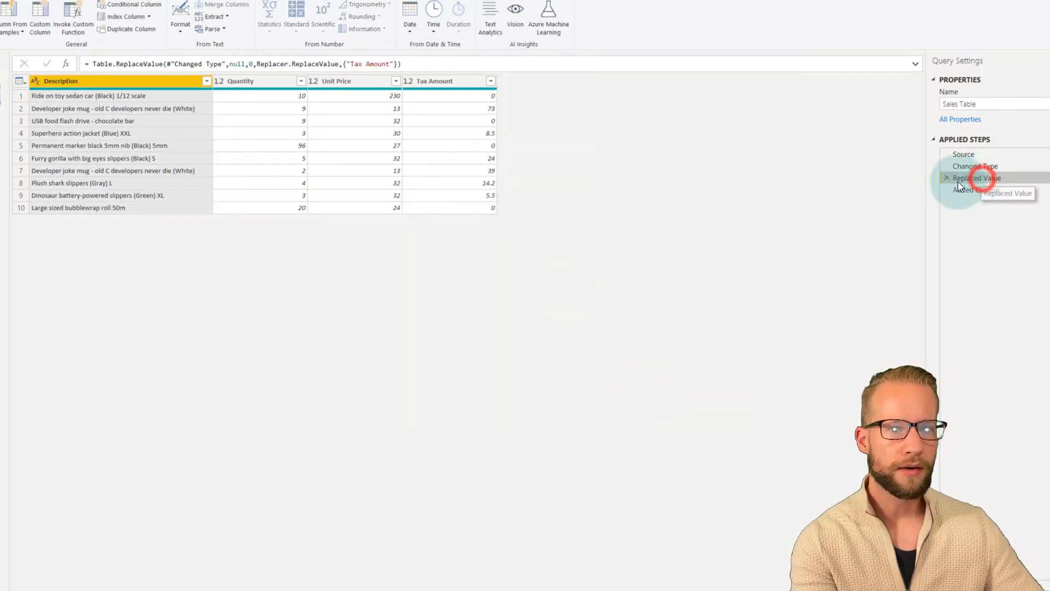
left_click(946, 177)
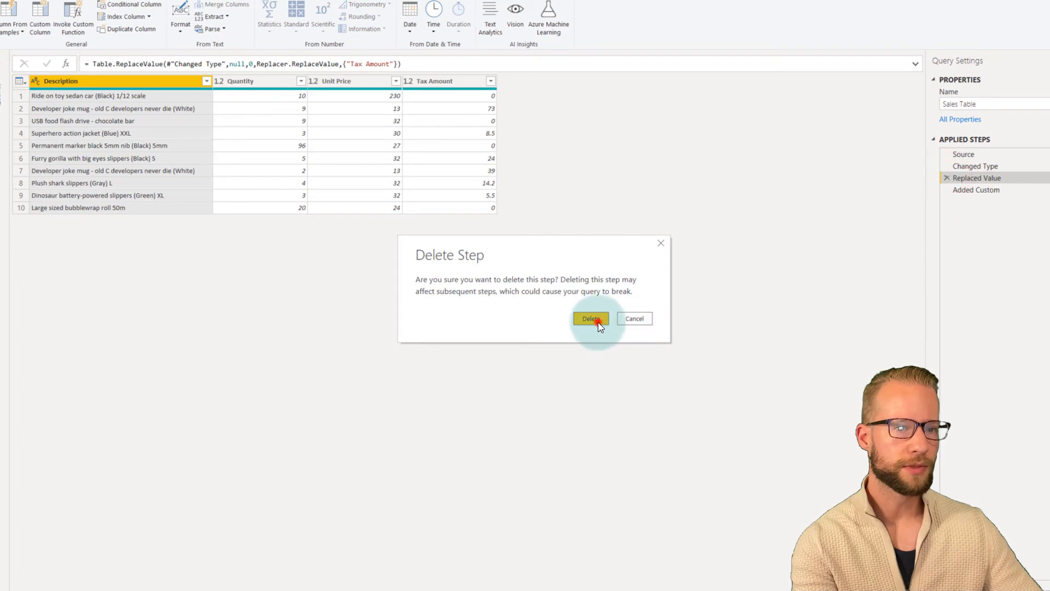
left_click(590, 318)
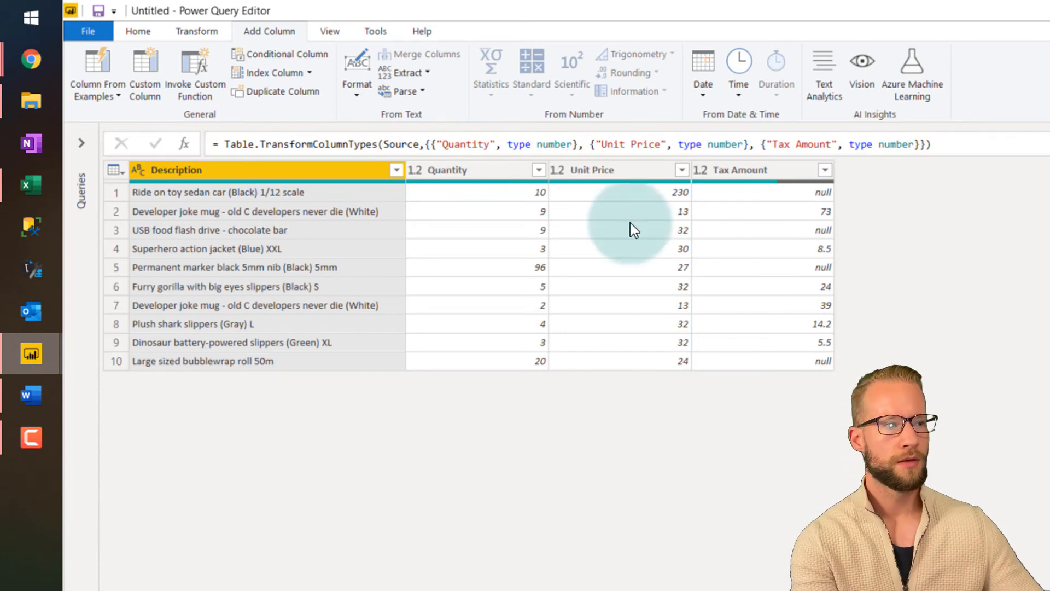
Step: Launch a new Custom Column dialog with an empty formula
left_click(448, 170)
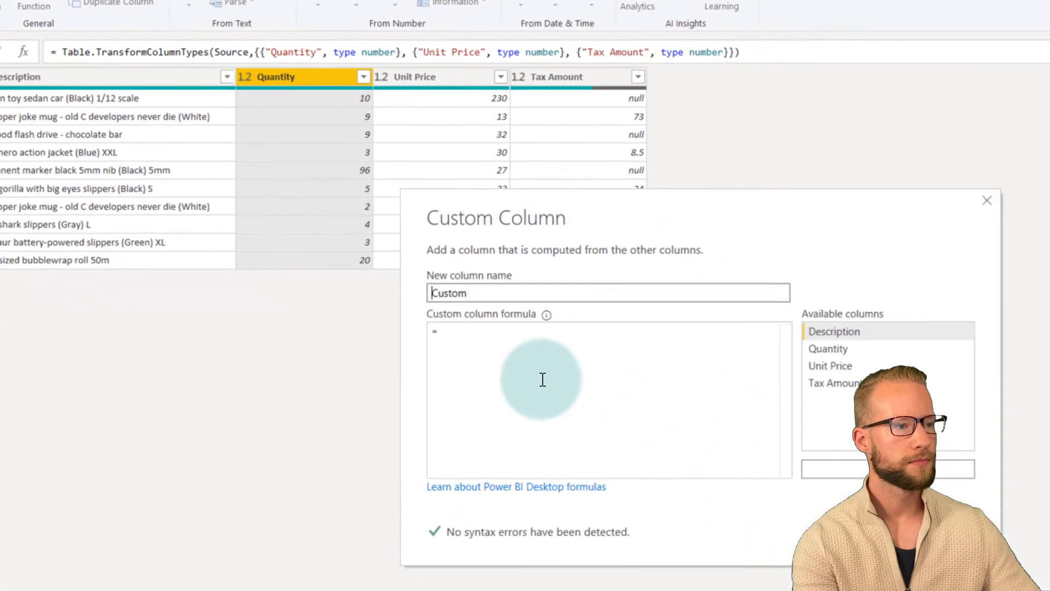
Step: Create a Custom column with formula List.Sum({[Tax Amount], 10})
type("List.Sum")
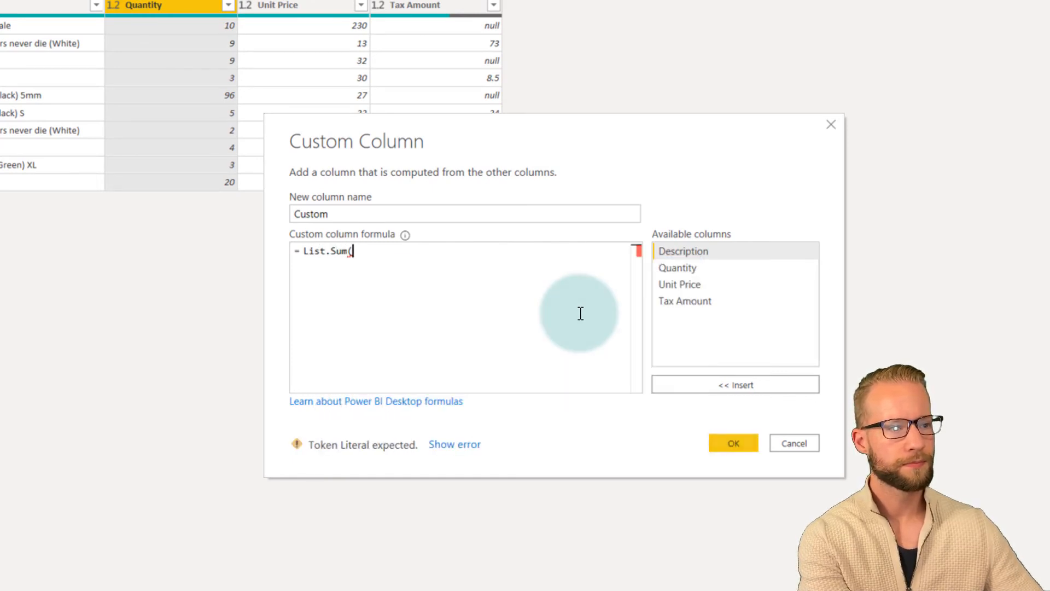
type("(")
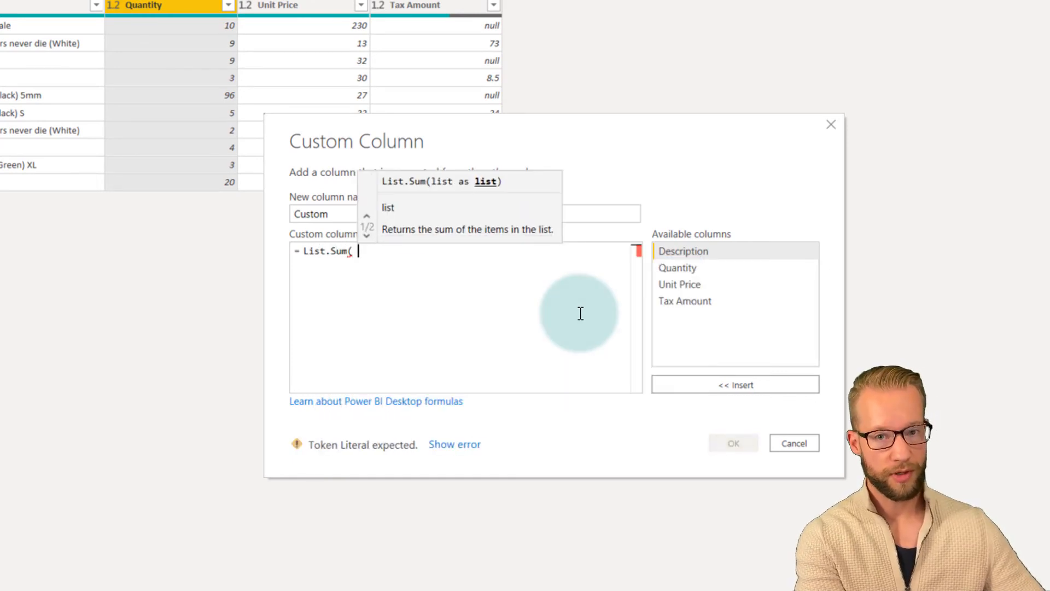
type("{P")
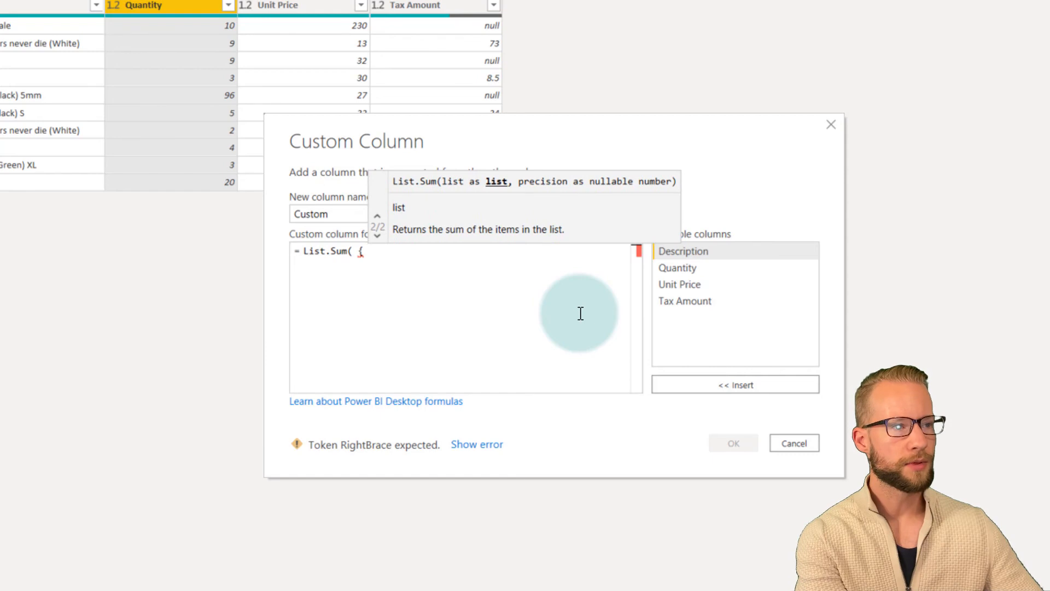
type("[Tax")
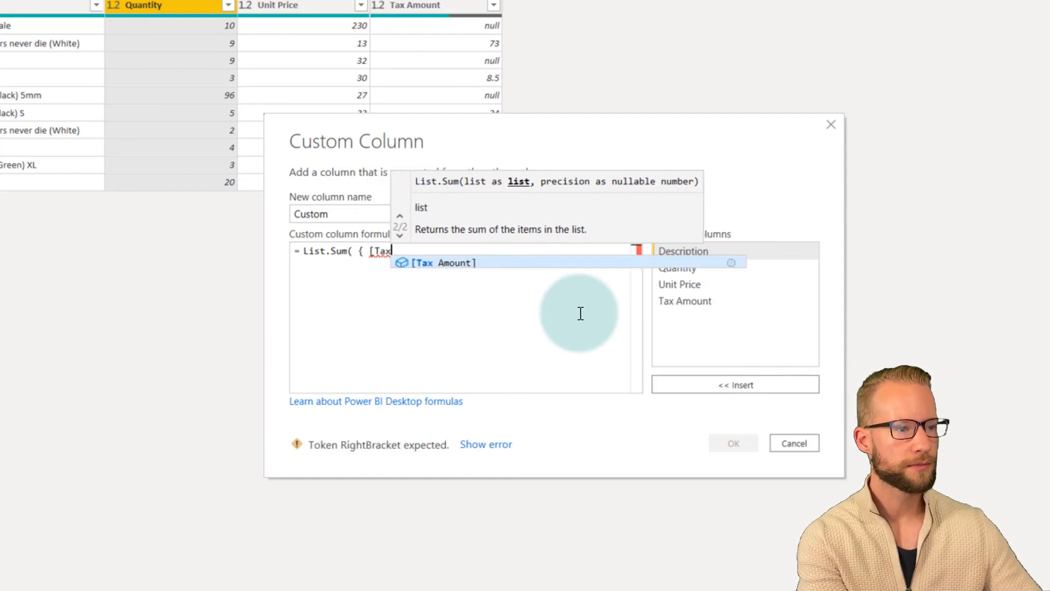
type("],")
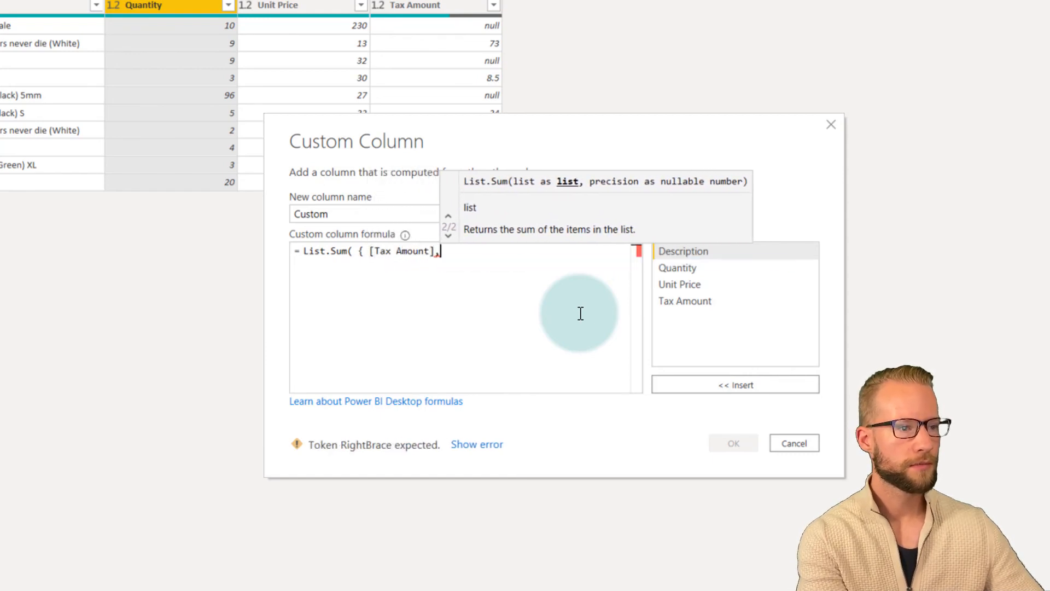
type("10 }{")
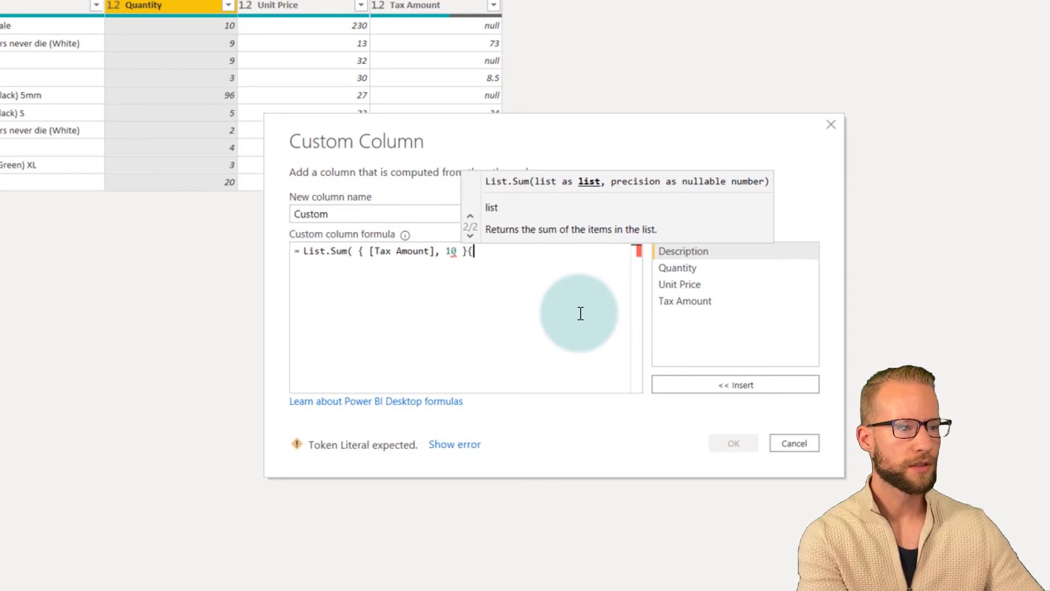
key("Backspace")
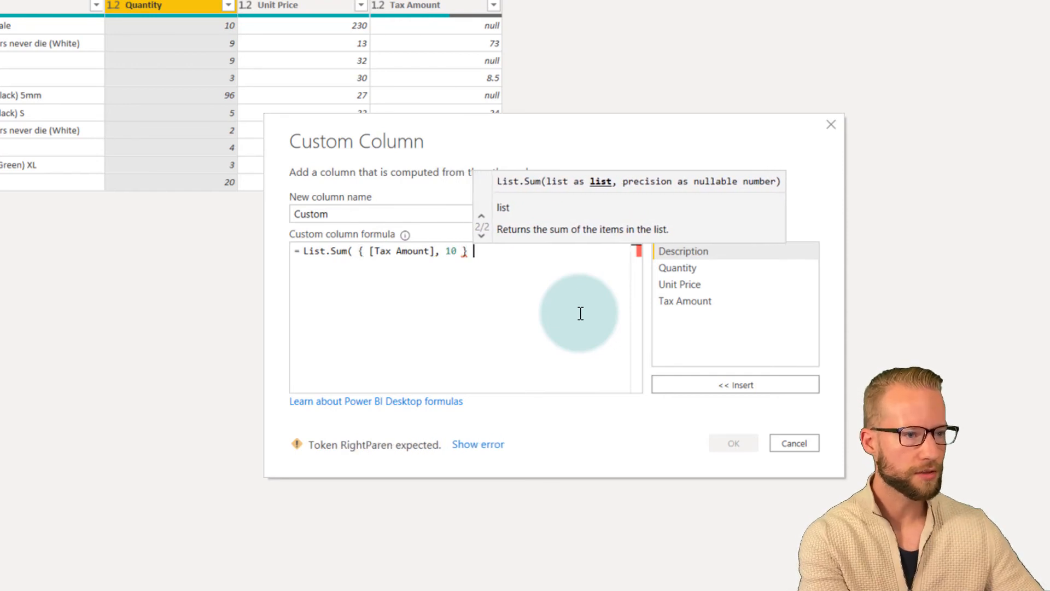
type(")")
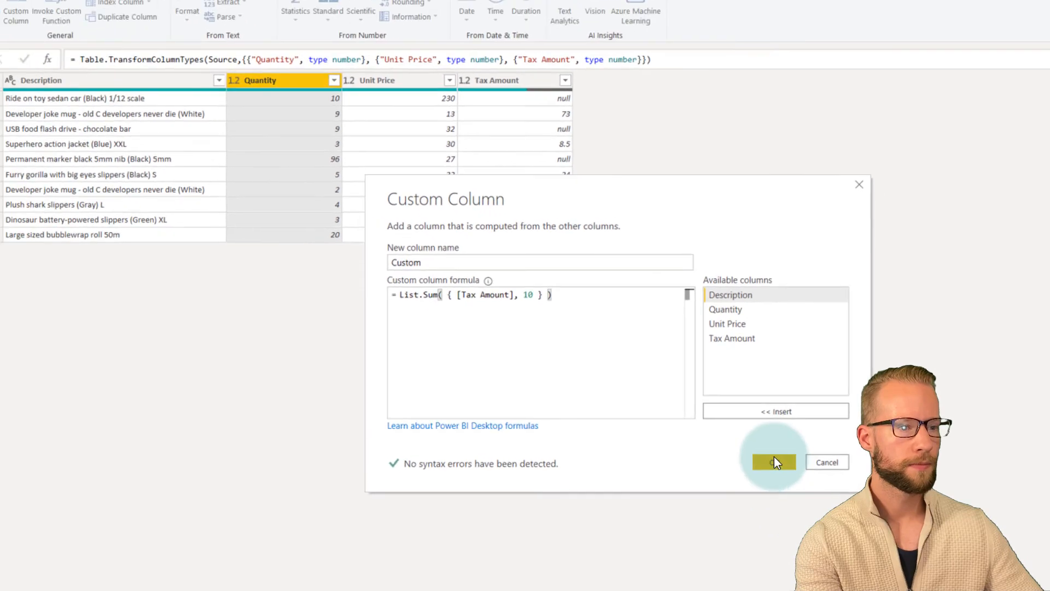
left_click(774, 462)
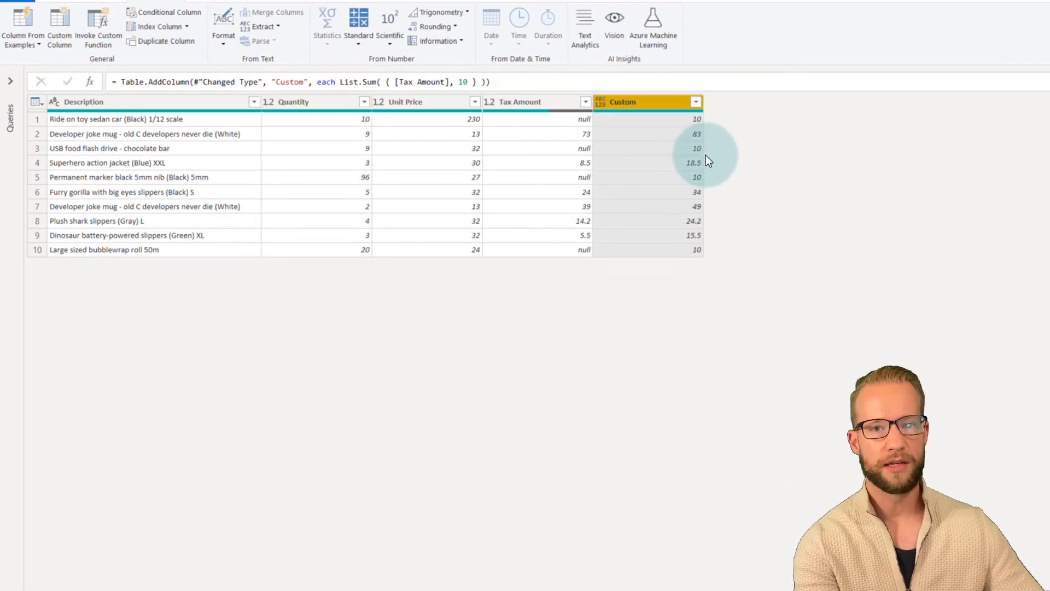